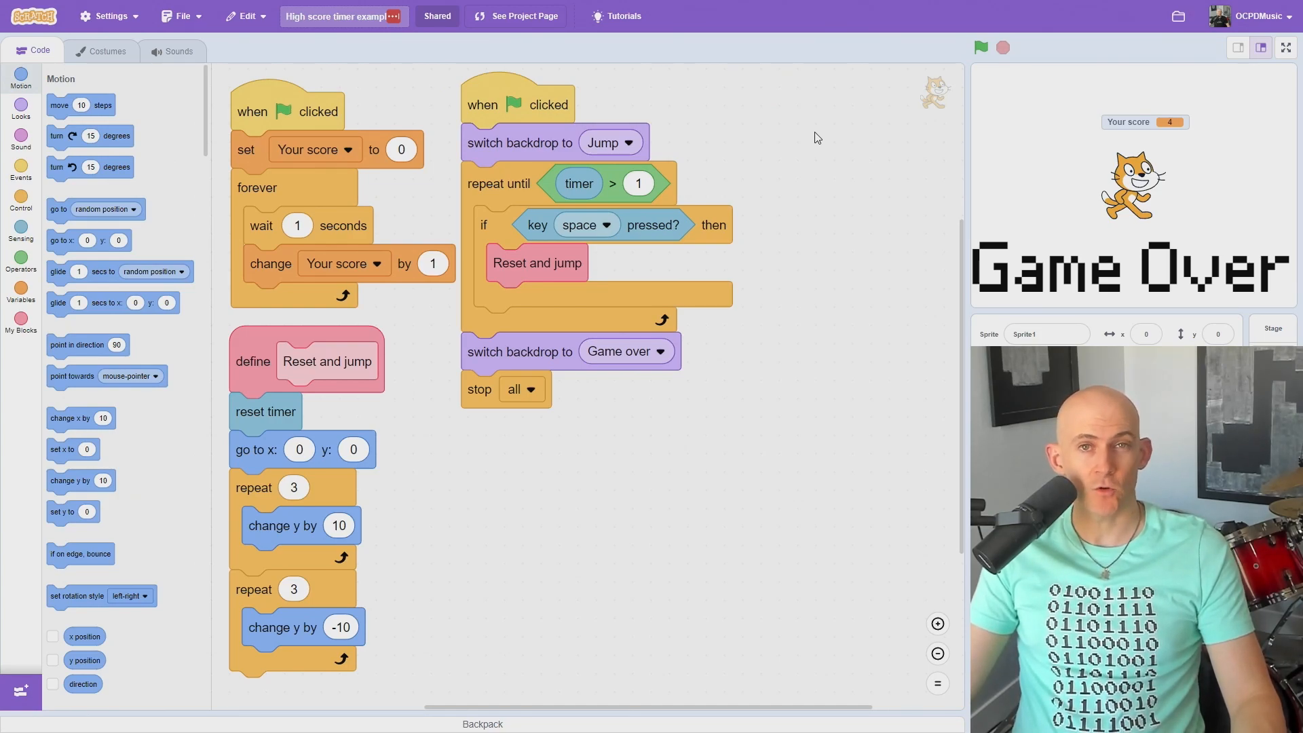
Switch to the Variables block category to reach Make a Variable
{"action": "left_click", "coordinate": [1285, 47]}
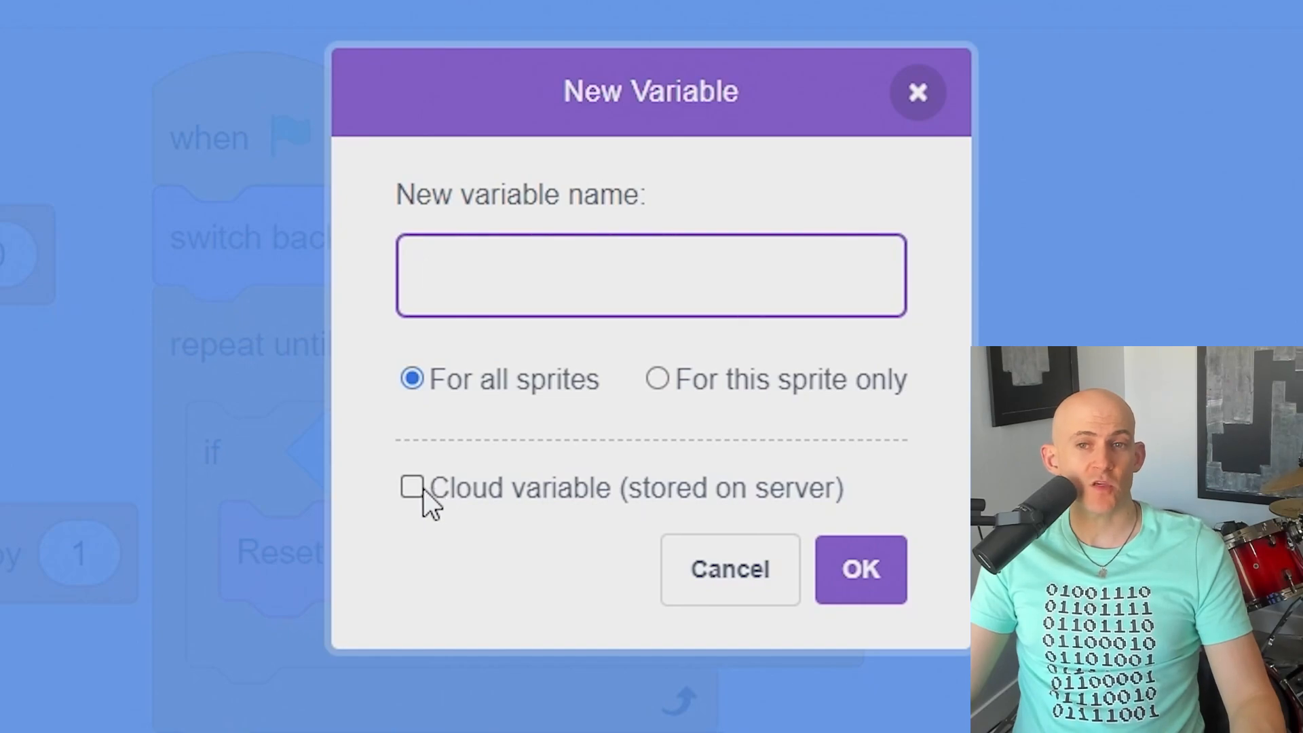
Create the 'High score' cloud variable for all sprites and confirm it
{"action": "left_click", "coordinate": [412, 488]}
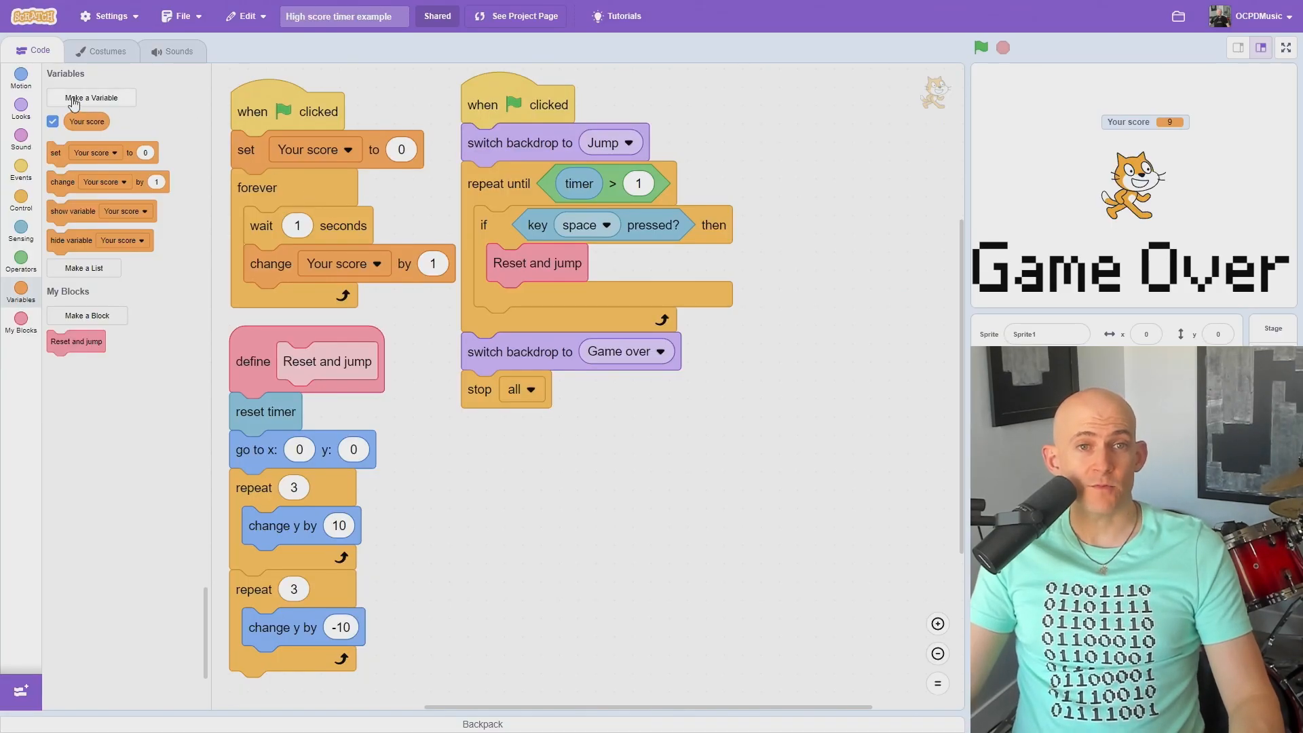
{"action": "left_click", "coordinate": [90, 97]}
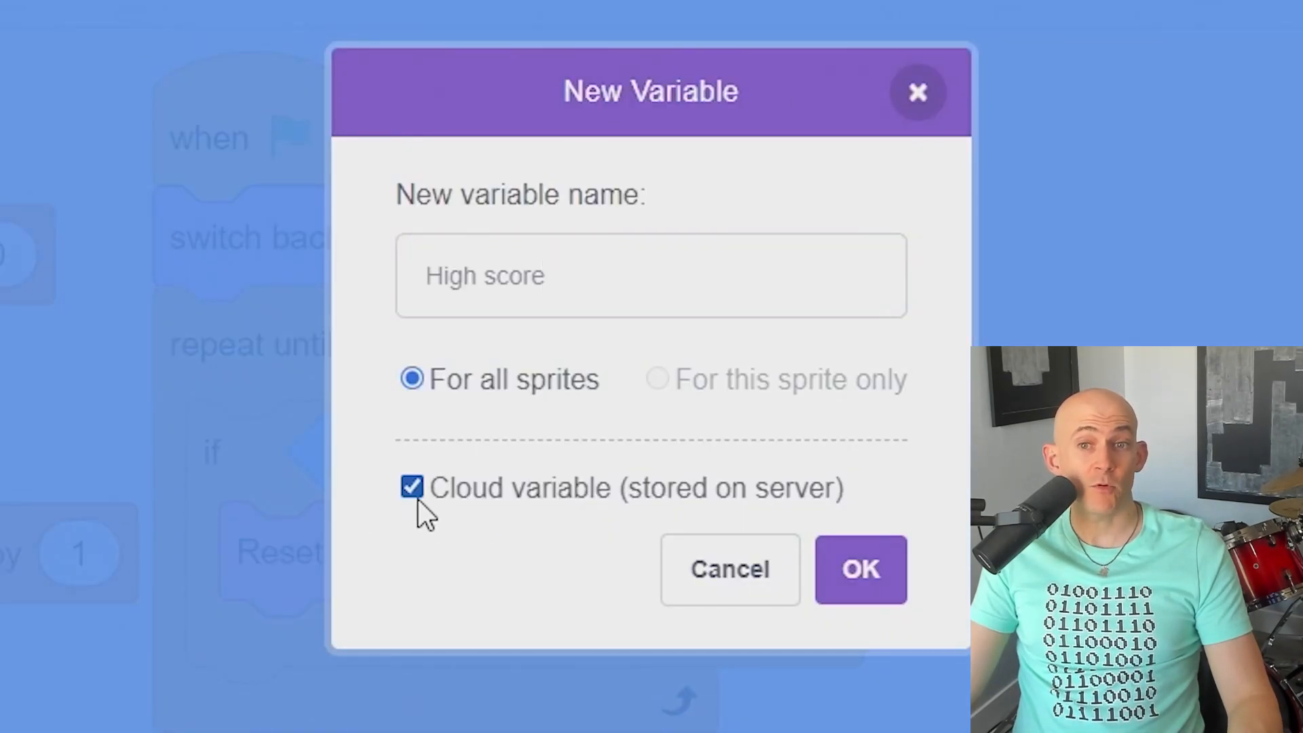
{"action": "left_click", "coordinate": [860, 570]}
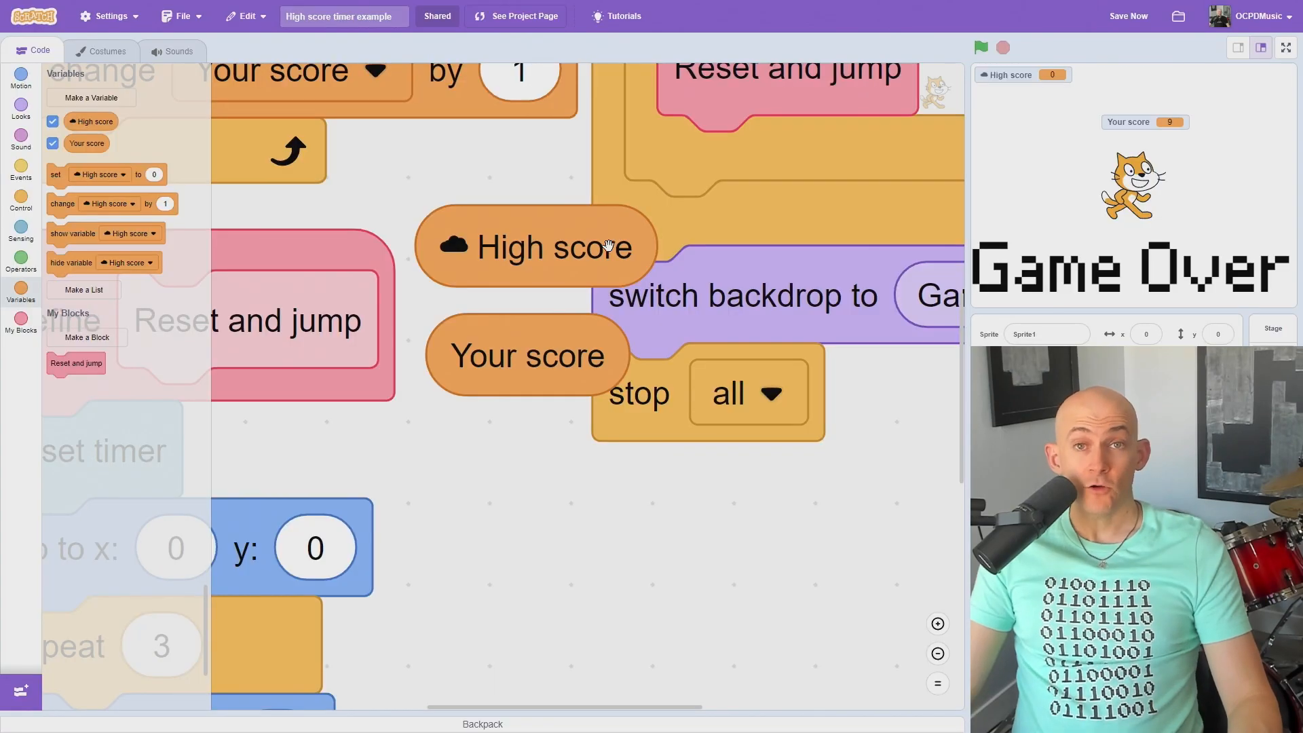
{"action": "mouse_move", "coordinate": [436, 249]}
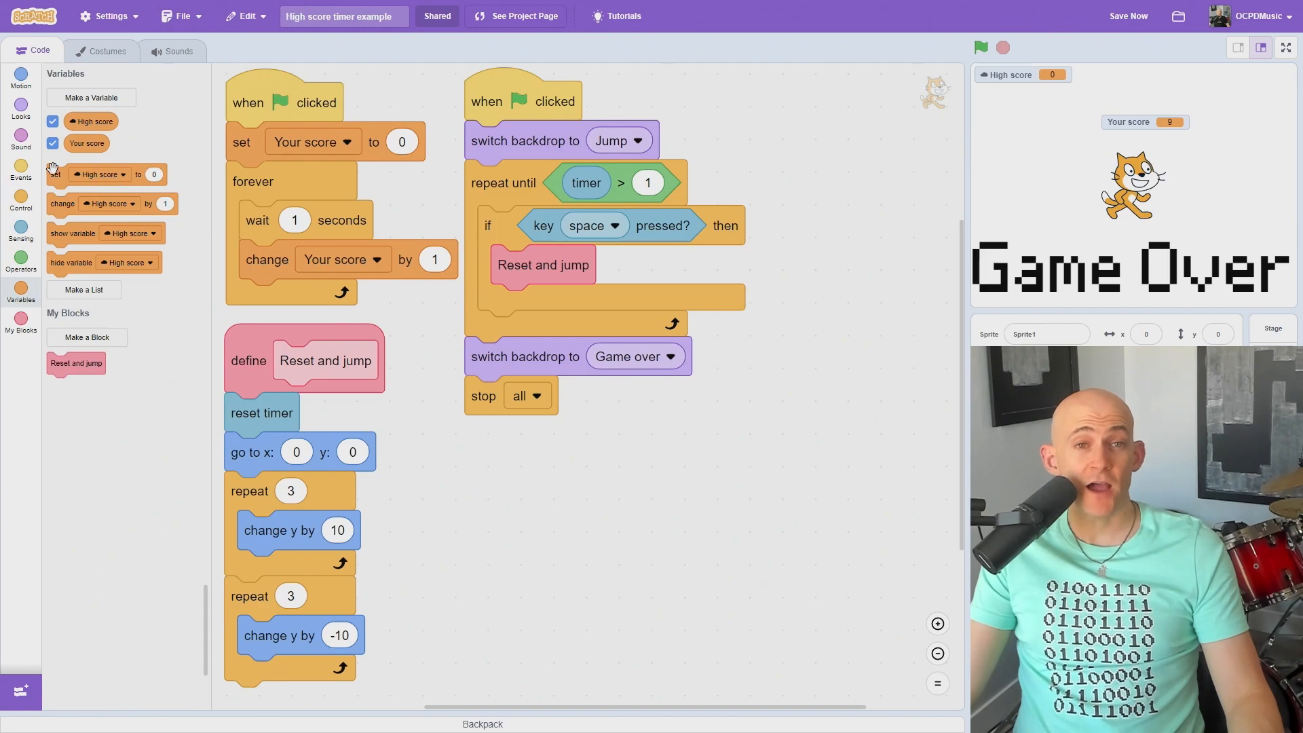
Insert an if block before the Game over backdrop setting High score to Your score
{"action": "left_click", "coordinate": [19, 197]}
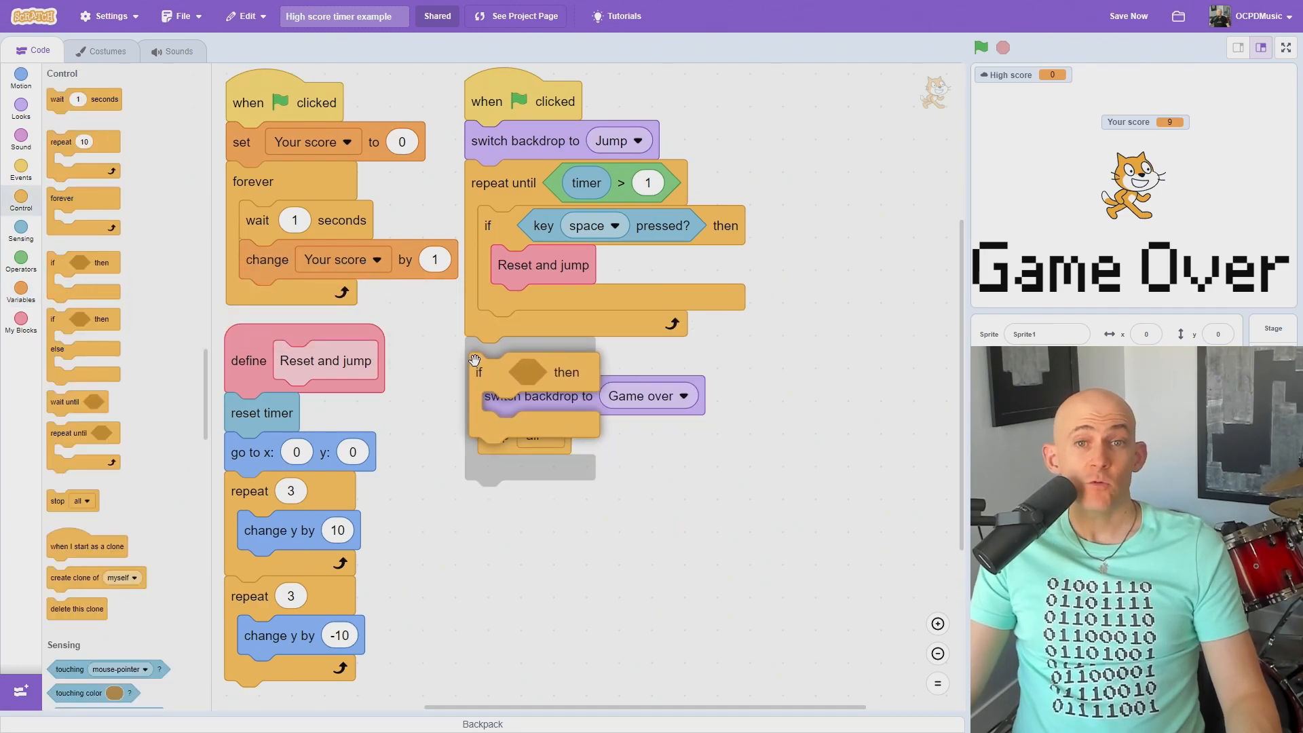
{"action": "left_click", "coordinate": [20, 260]}
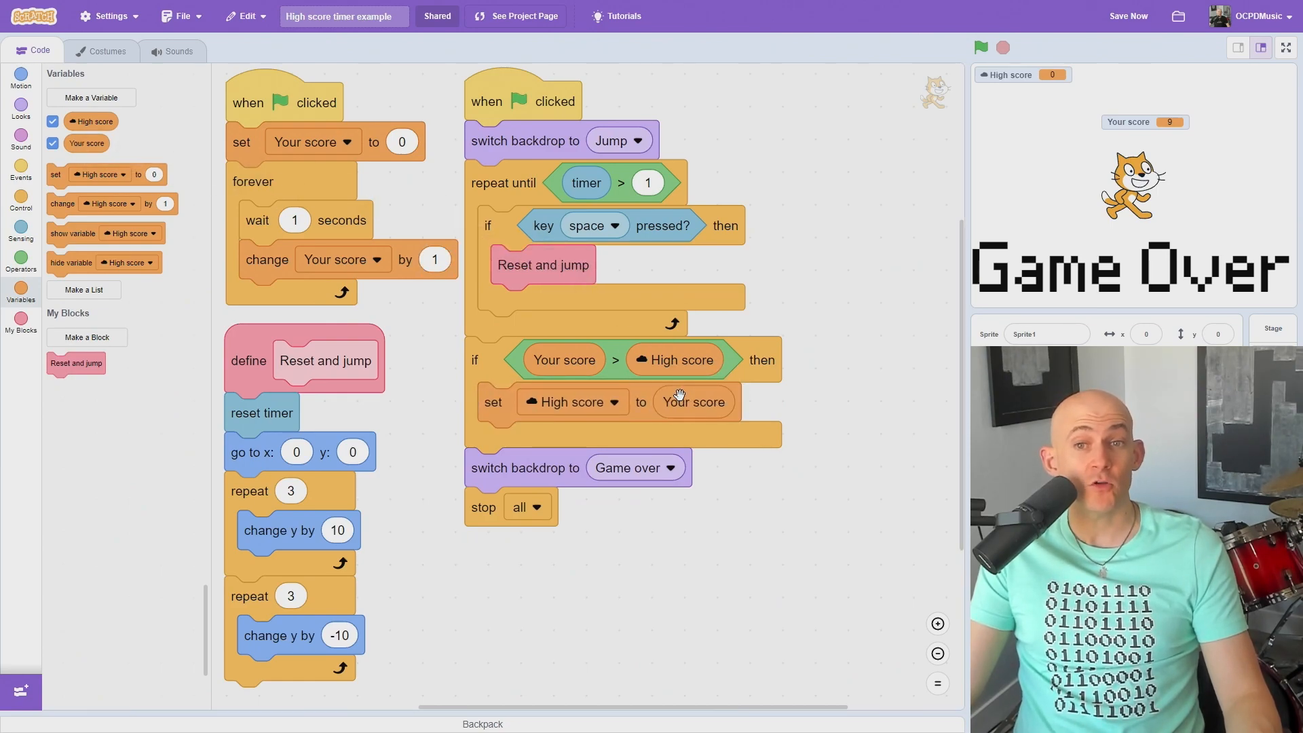
{"action": "left_click", "coordinate": [1128, 16]}
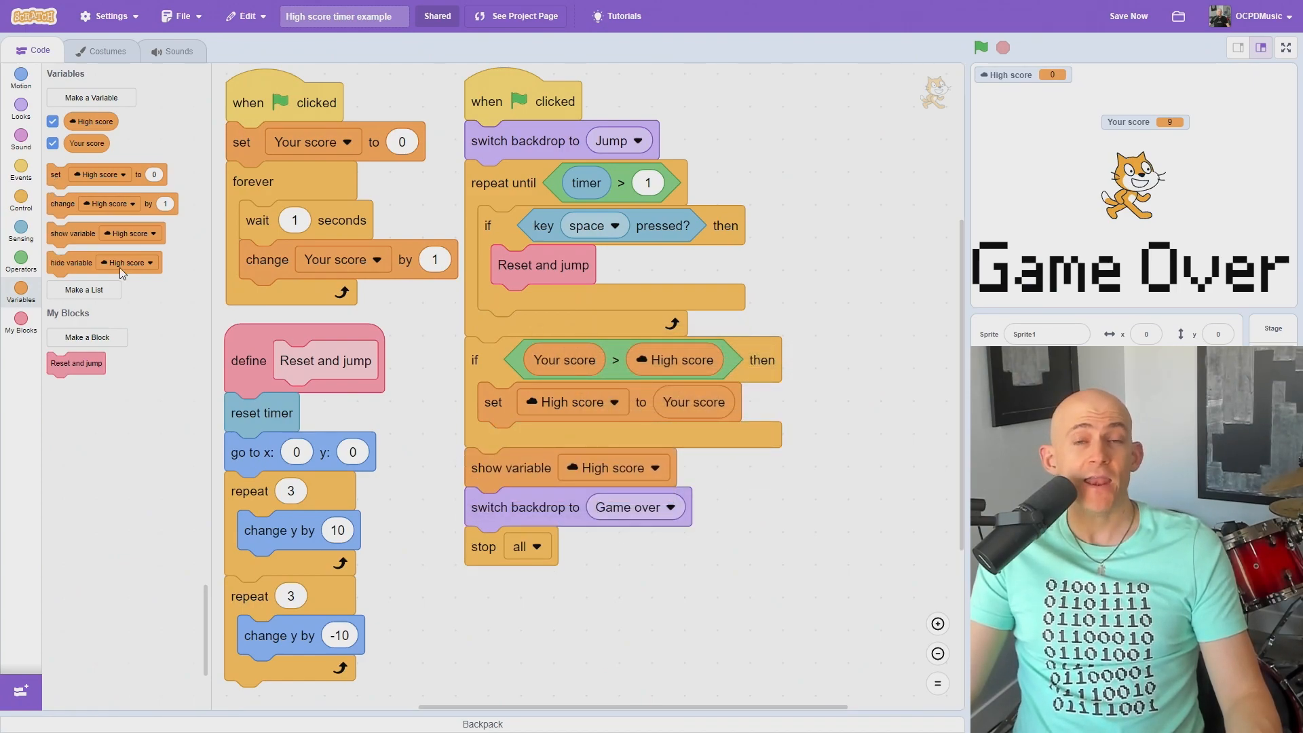
Test the game in full screen, restart to check High score hides, then exit
{"action": "left_click", "coordinate": [1285, 47]}
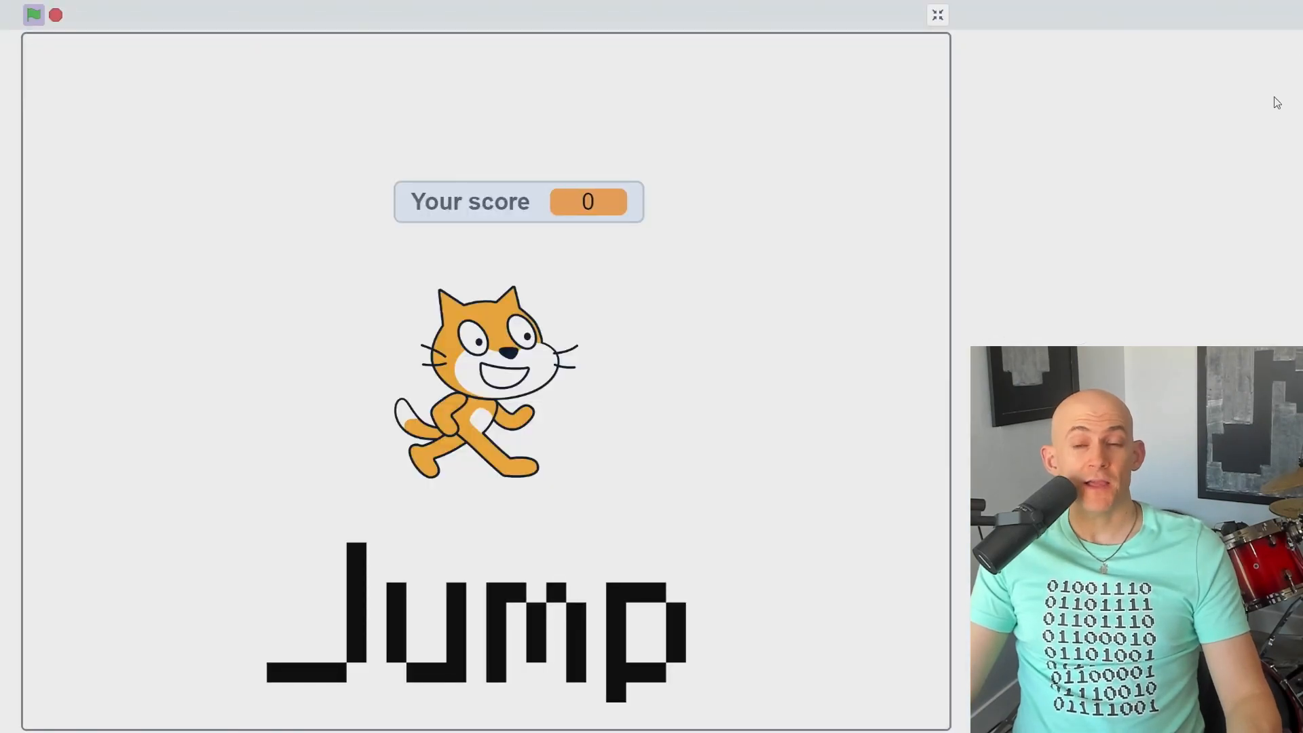
{"action": "mouse_move", "coordinate": [1263, 88]}
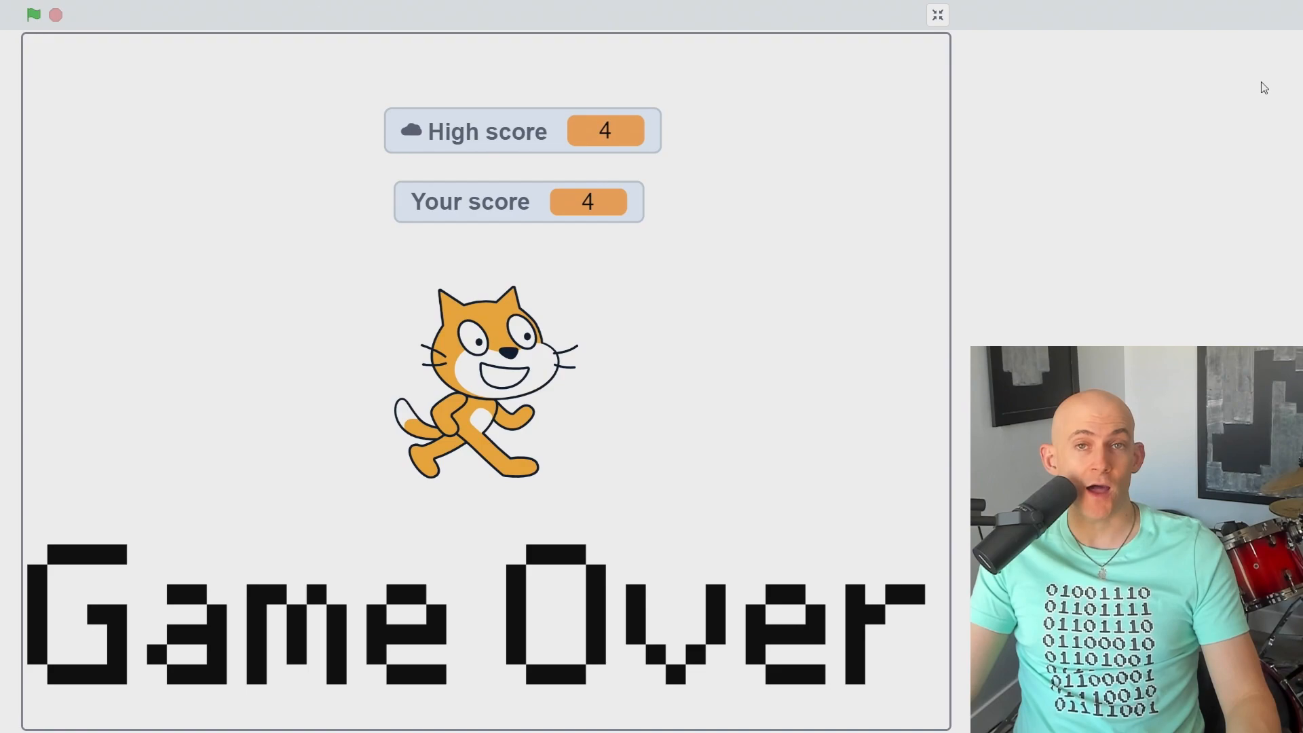
{"action": "left_click", "coordinate": [34, 15]}
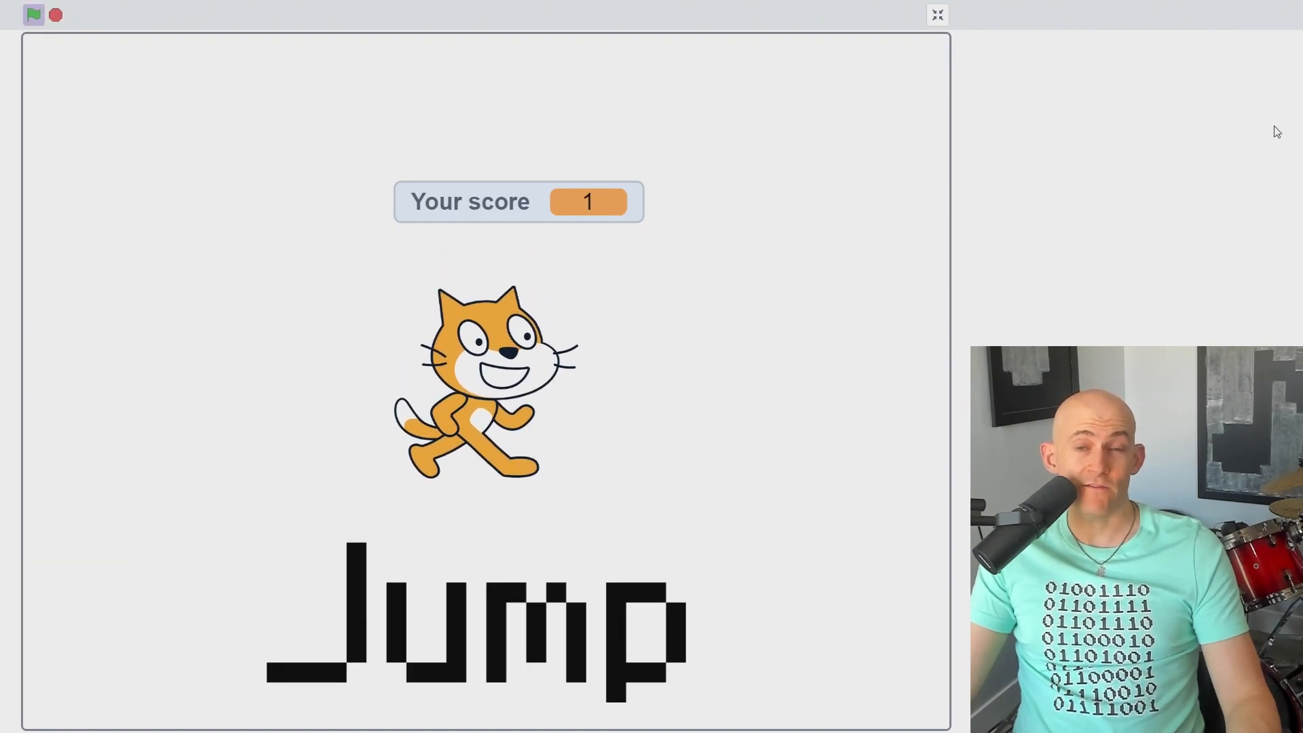
{"action": "left_click", "coordinate": [936, 14]}
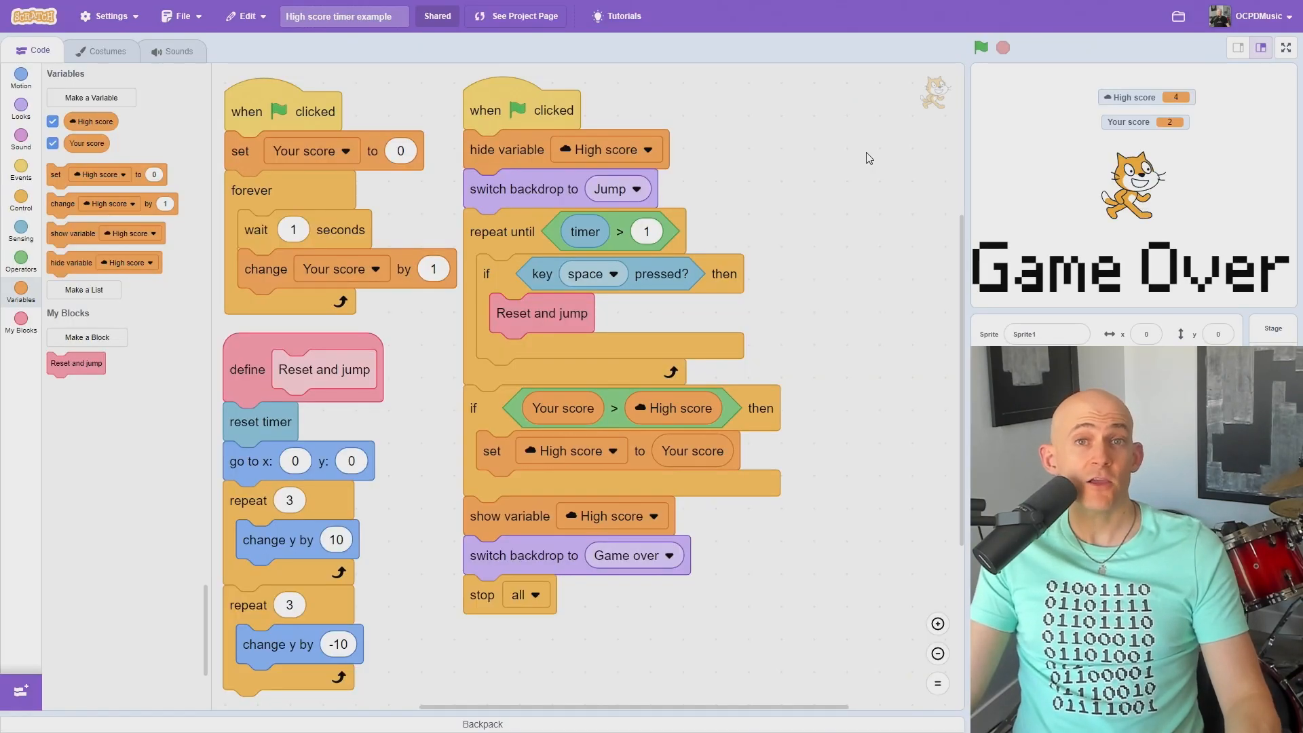